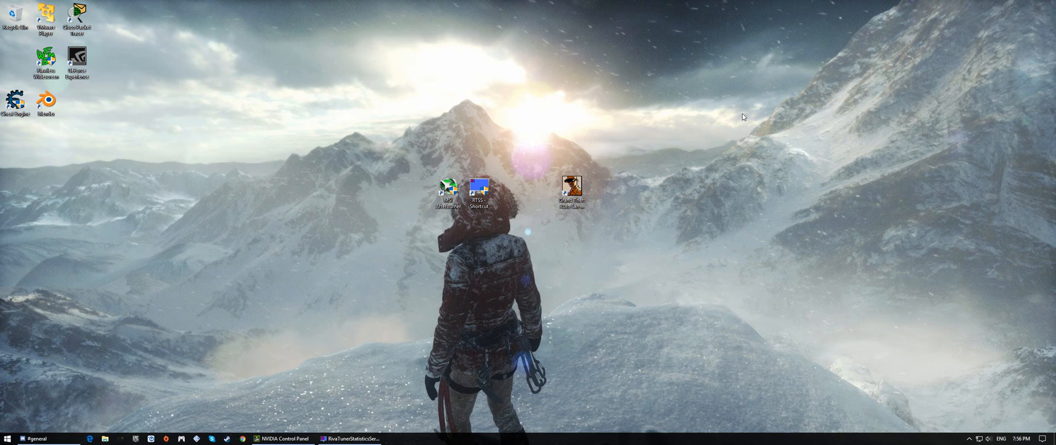
mouse_move(439, 297)
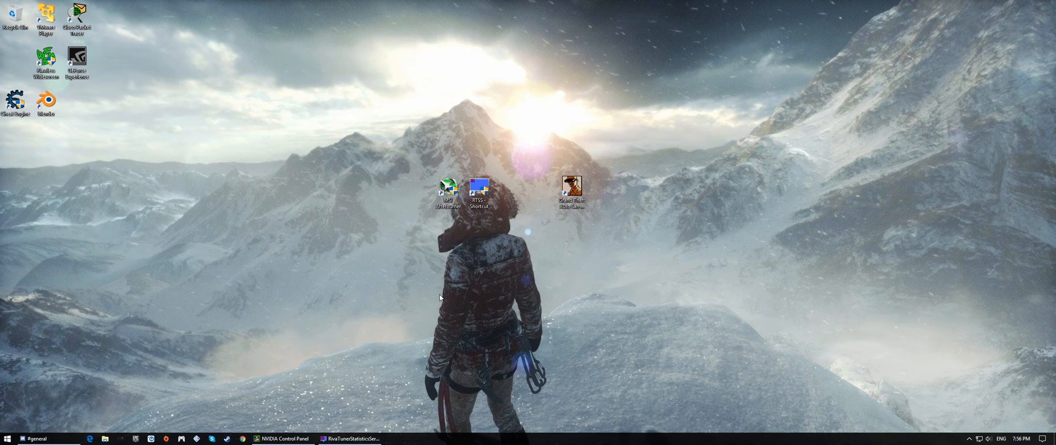
mouse_move(427, 244)
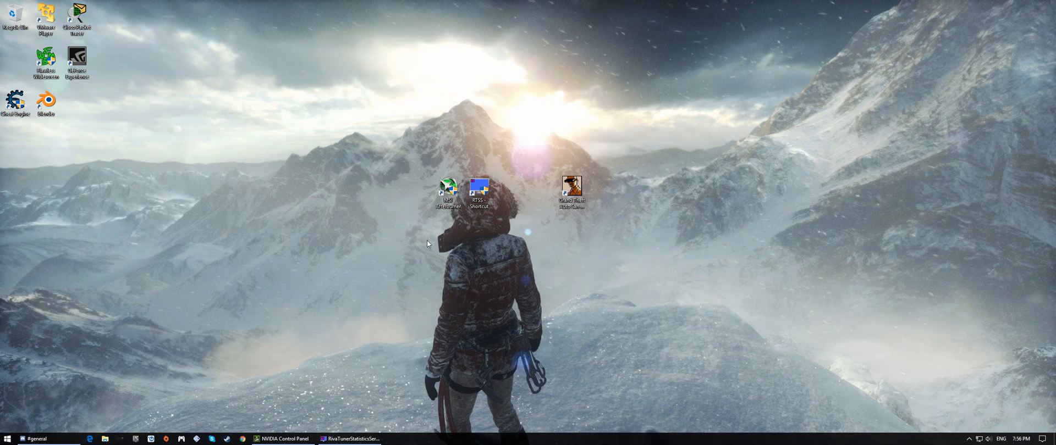
mouse_move(437, 150)
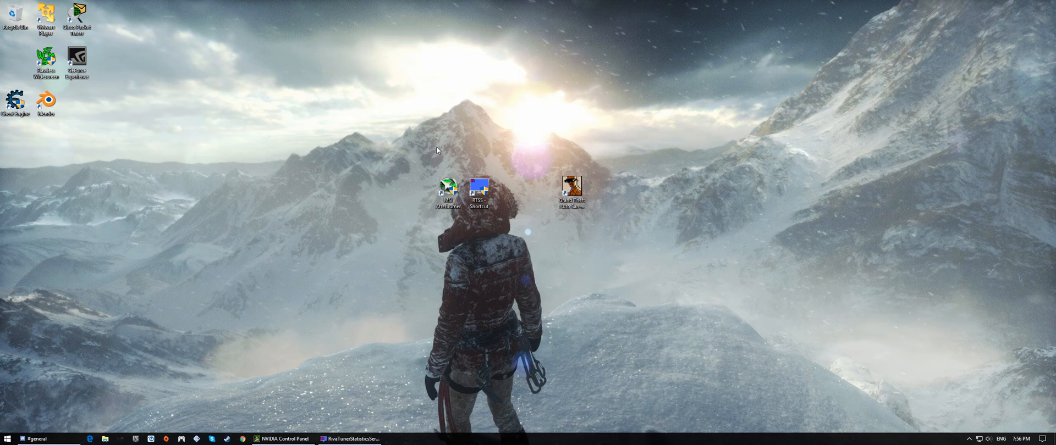
mouse_move(488, 222)
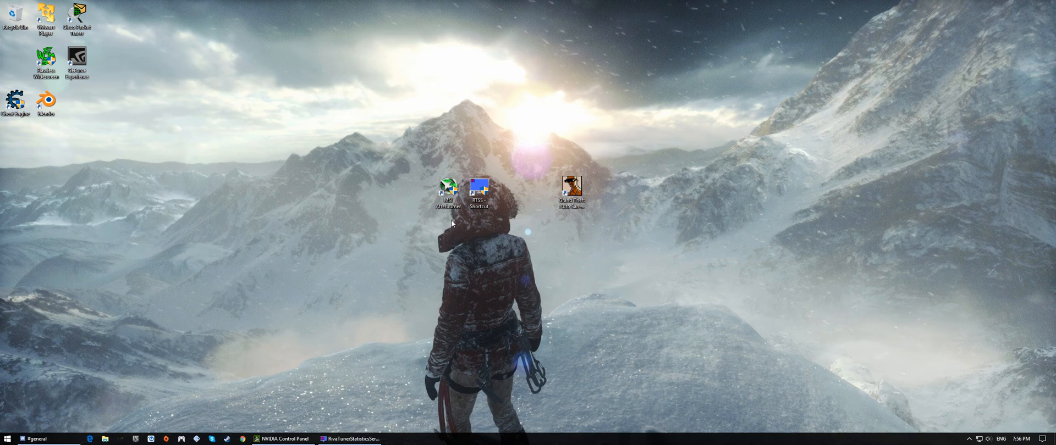
mouse_move(422, 234)
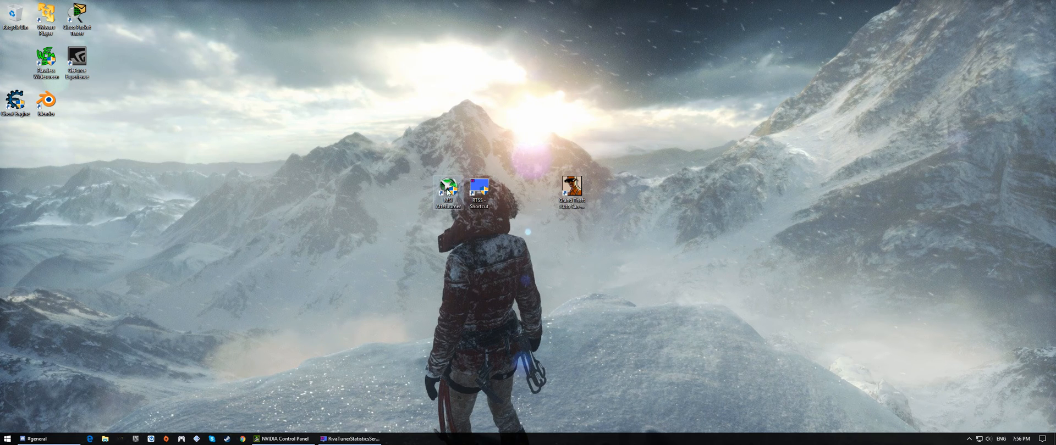
mouse_move(476, 230)
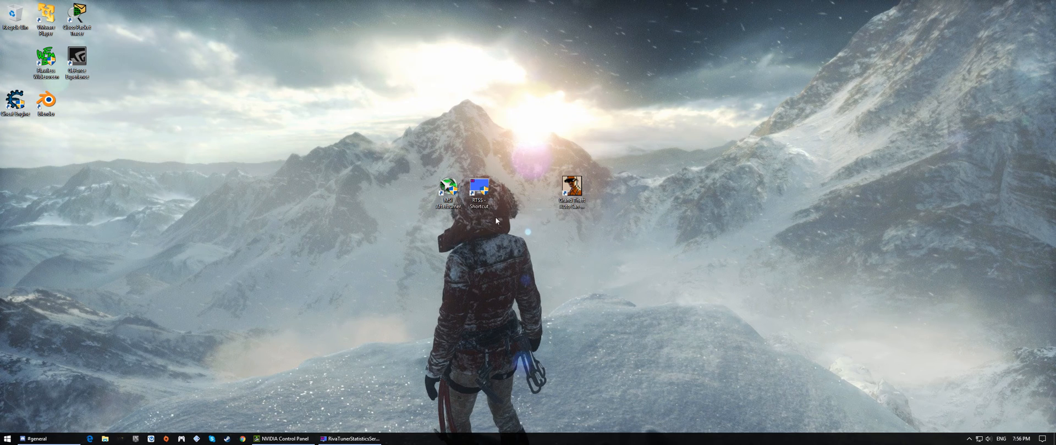
mouse_move(491, 272)
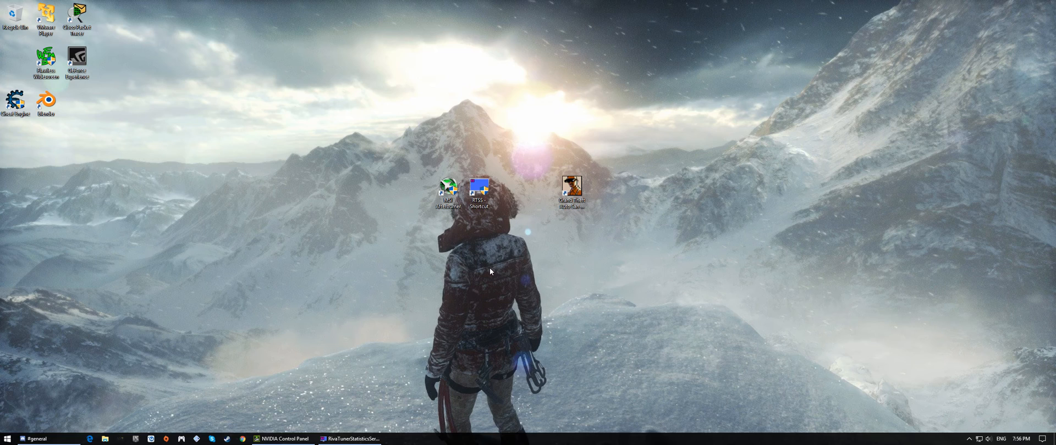
mouse_move(559, 248)
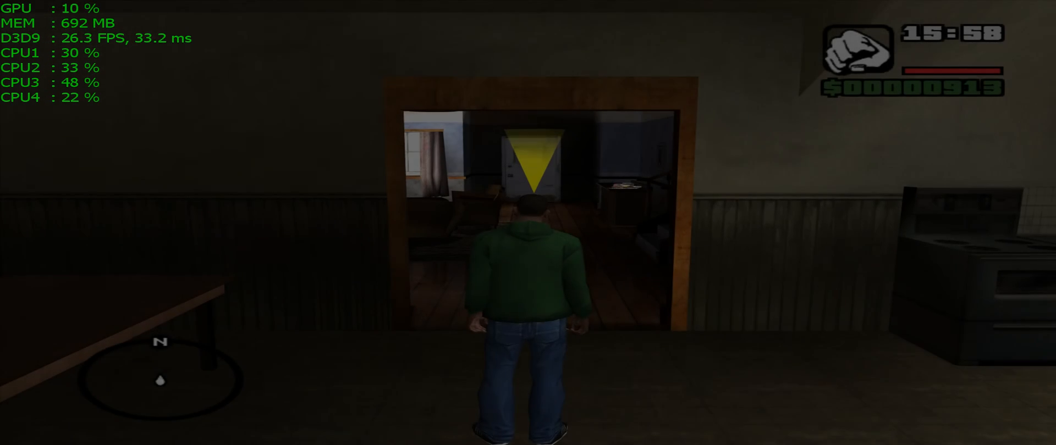
Move CJ around inside the house while the overlay reports about 26 FPS.
key(w)
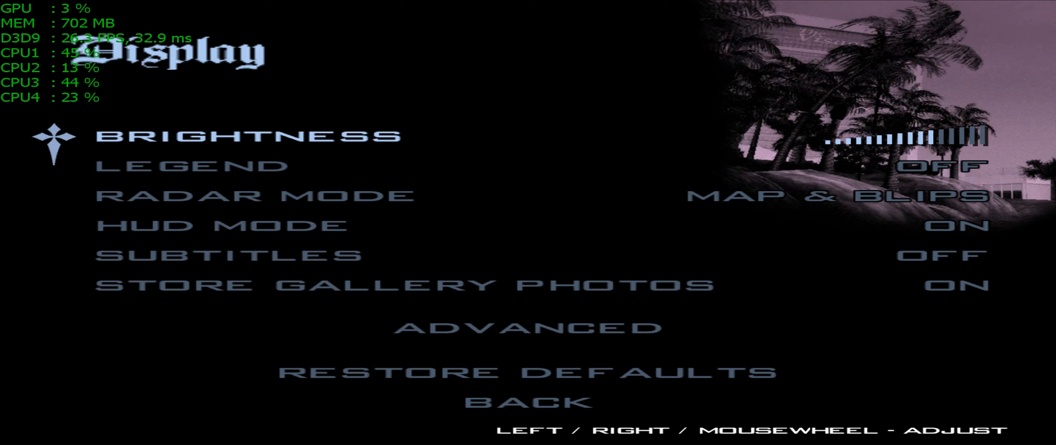
Check the Advanced display options with Frame Limiter ON, then return to the pause menu.
click(530, 329)
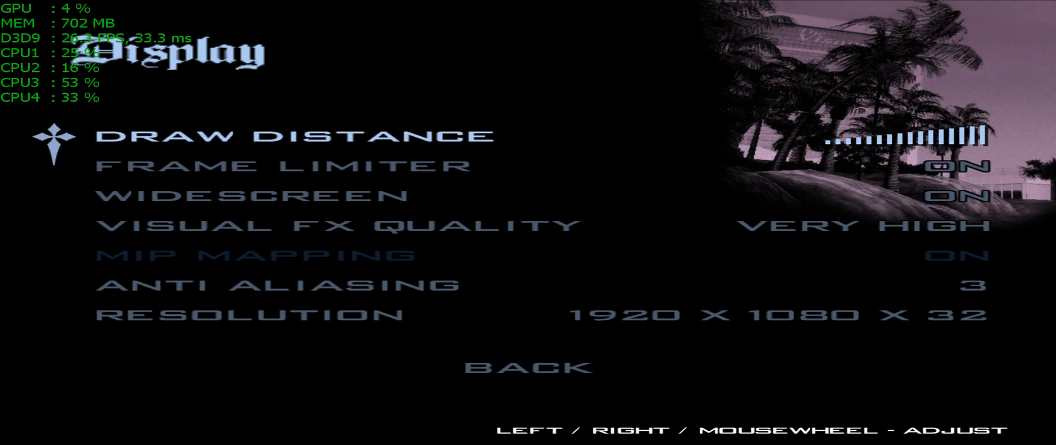
key(down)
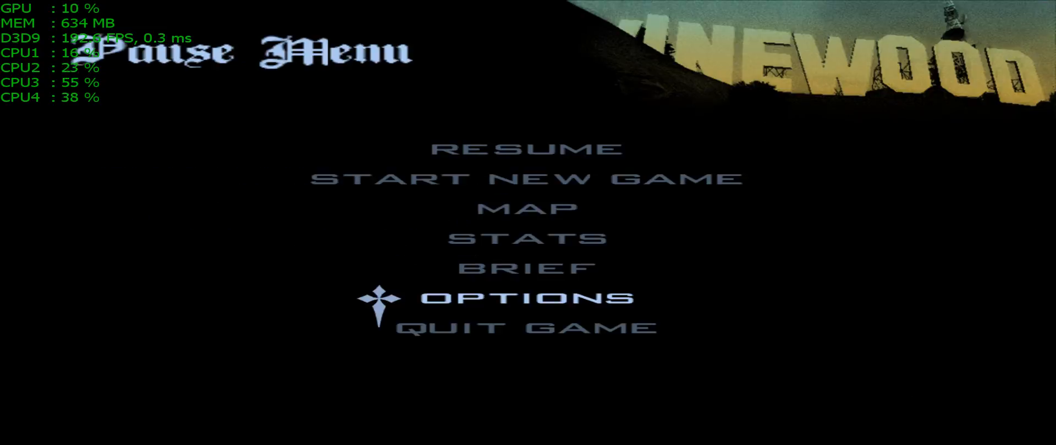
click(524, 149)
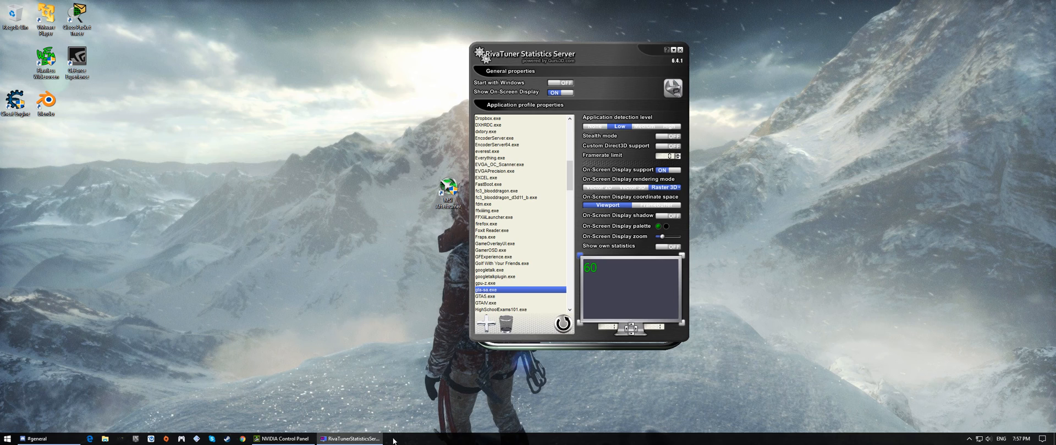
mouse_move(228, 435)
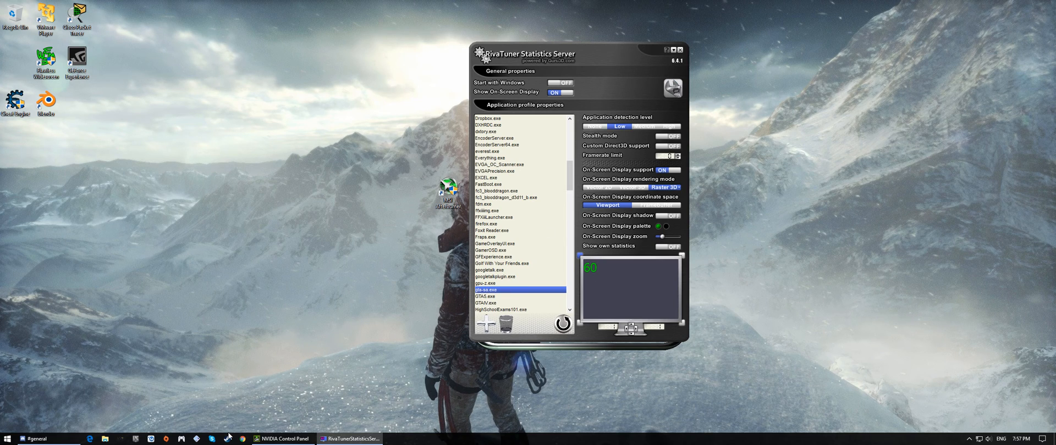
Switch from RivaTuner Statistics Server over to the NVIDIA Control Panel.
click(282, 438)
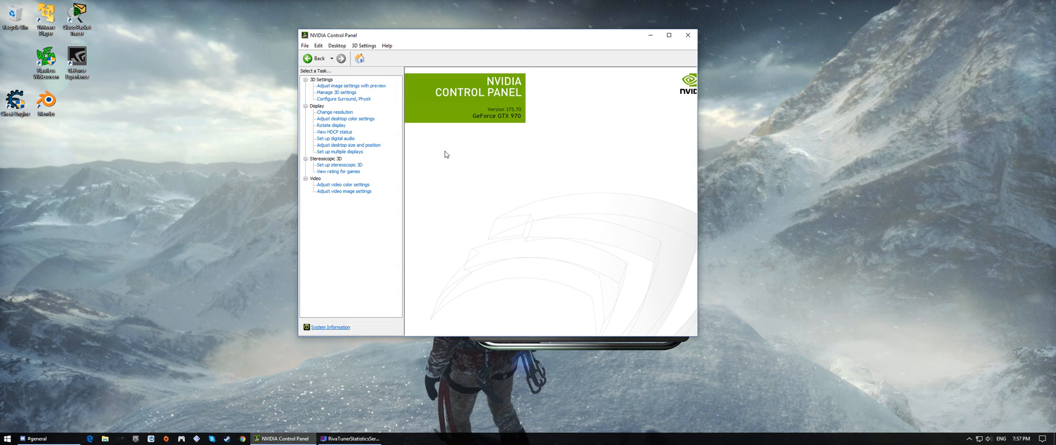
mouse_move(488, 128)
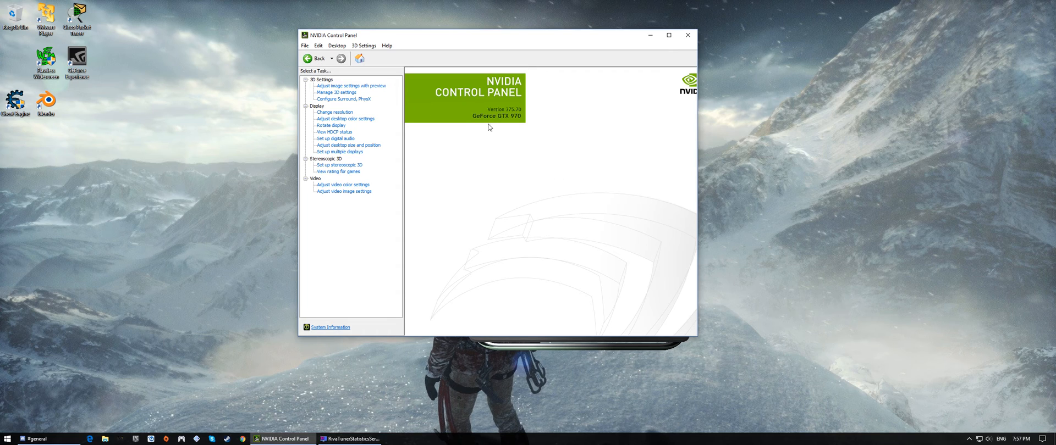
mouse_move(468, 143)
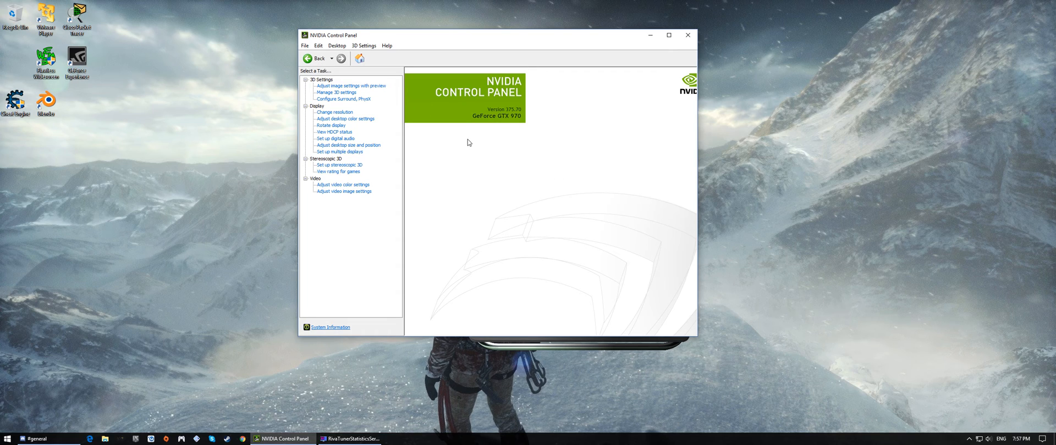
mouse_move(545, 209)
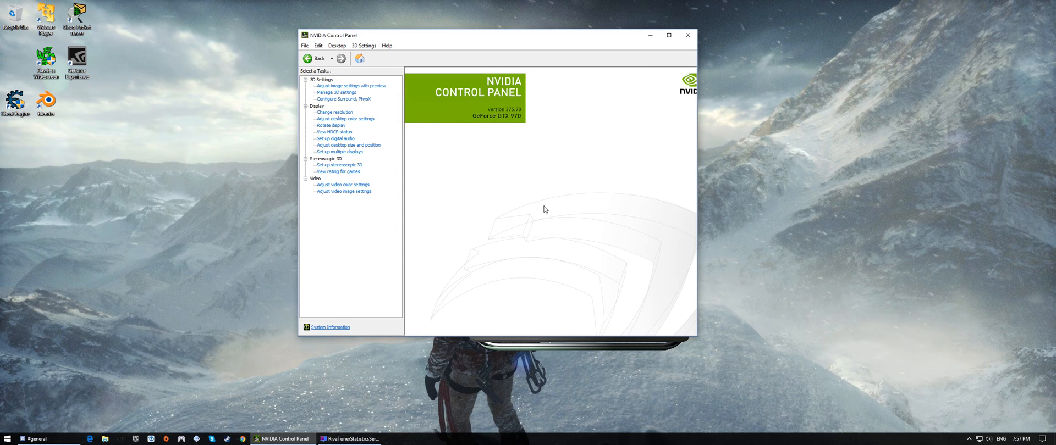
mouse_move(547, 176)
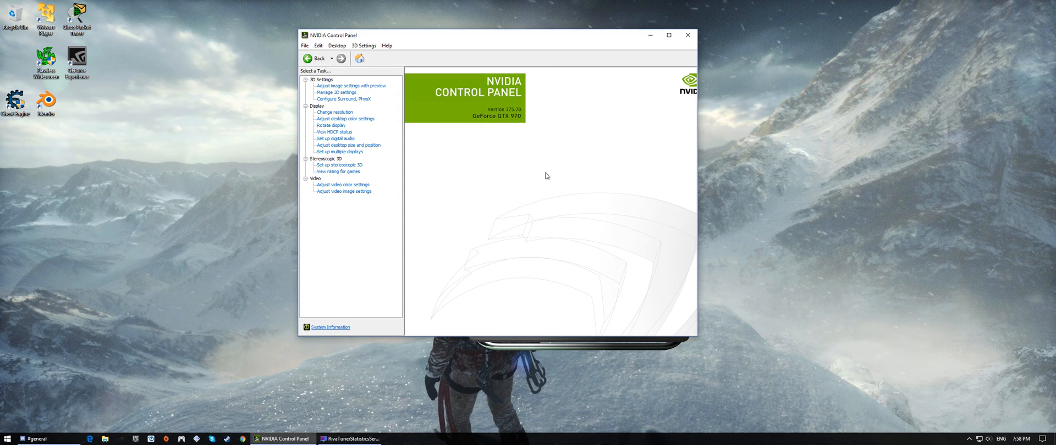
mouse_move(416, 113)
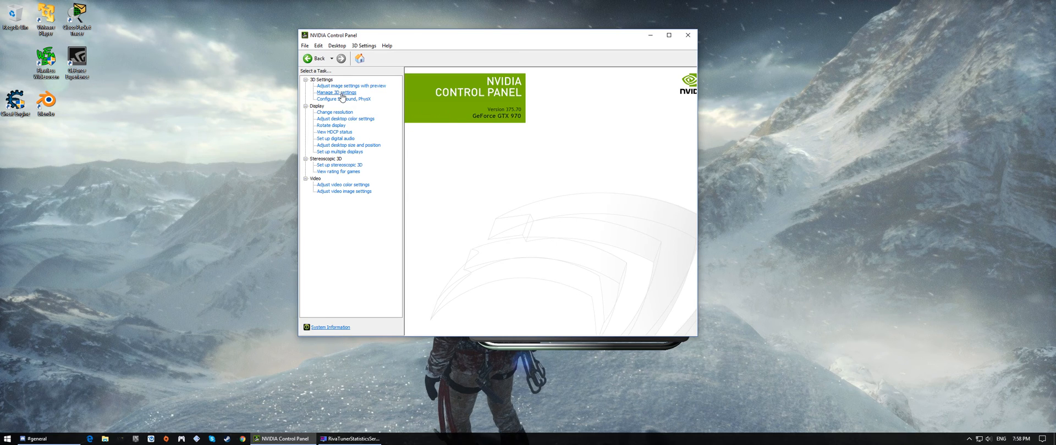
Go to the Manage 3D Settings page with the global settings list.
click(336, 92)
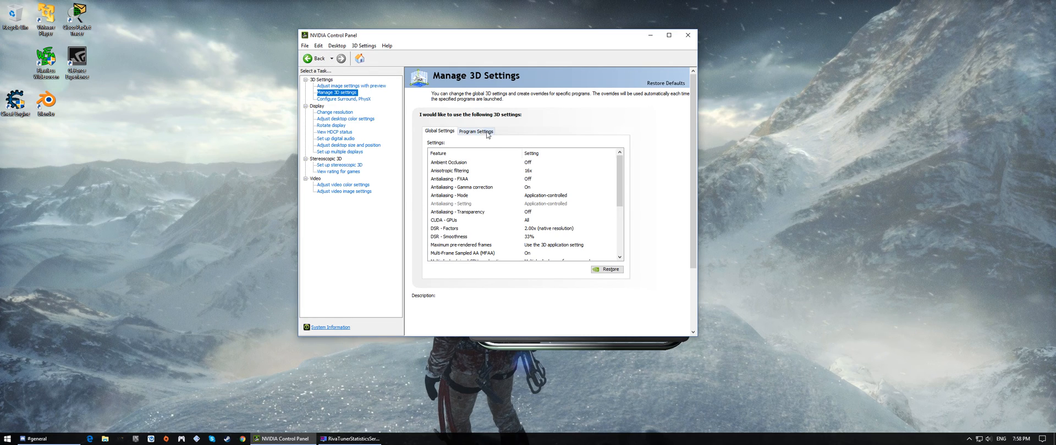
click(476, 131)
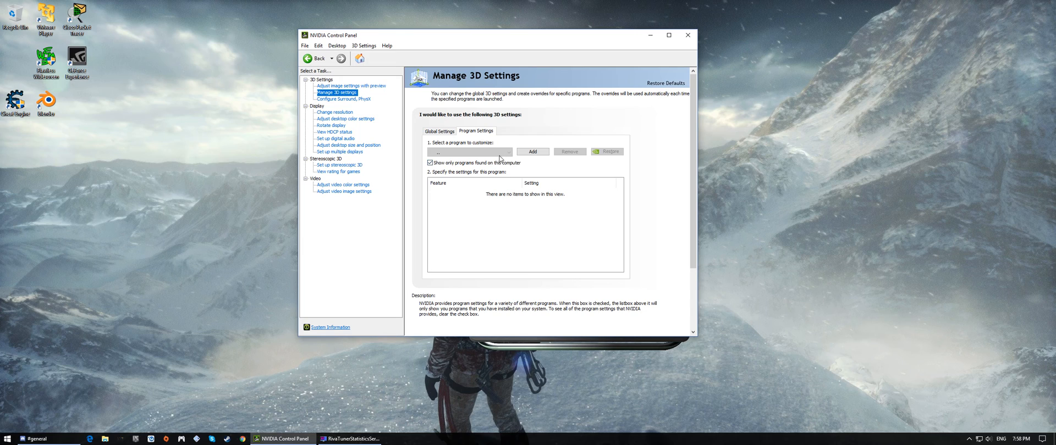
mouse_move(495, 157)
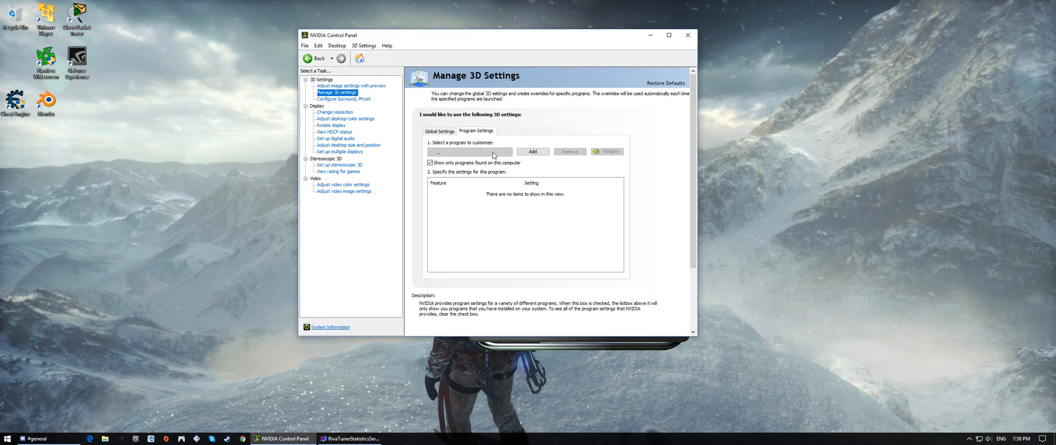
mouse_move(493, 162)
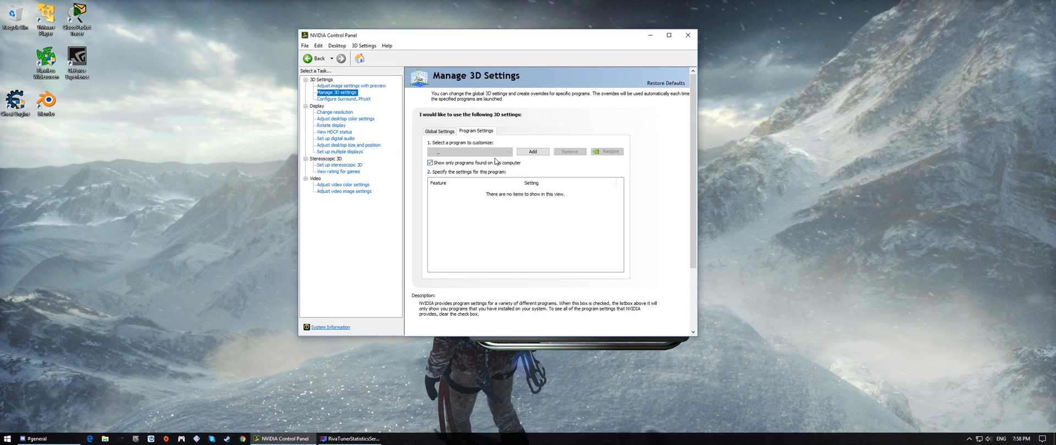
mouse_move(532, 152)
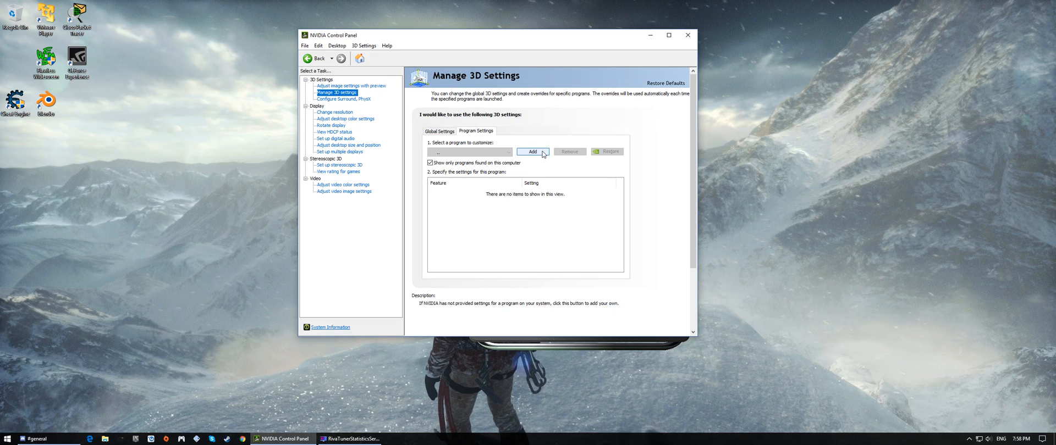
click(469, 152)
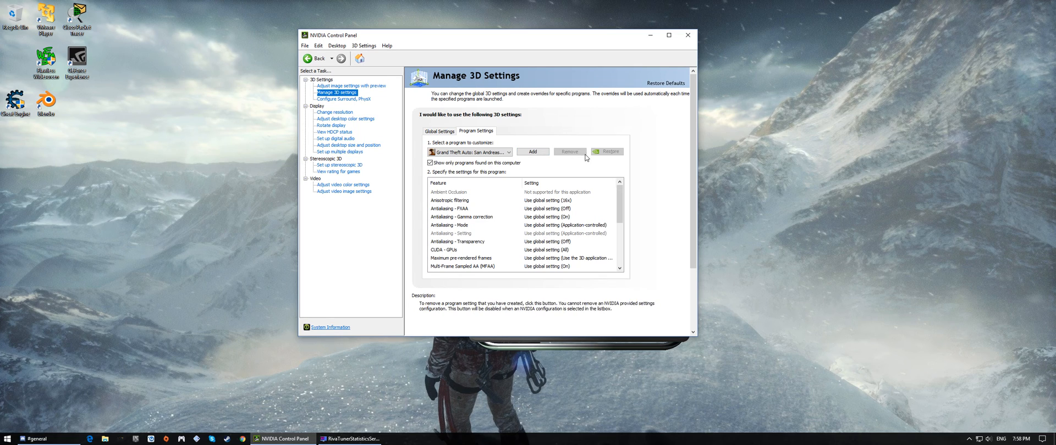
mouse_move(480, 225)
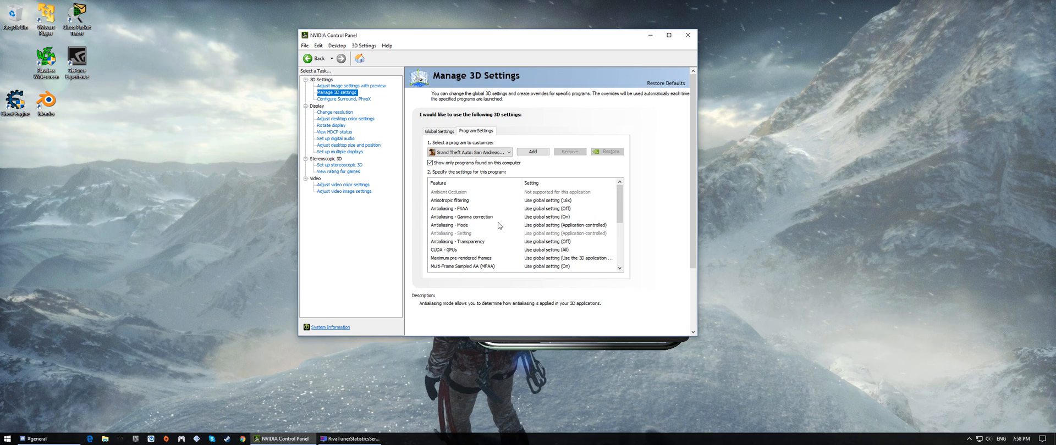
mouse_move(514, 203)
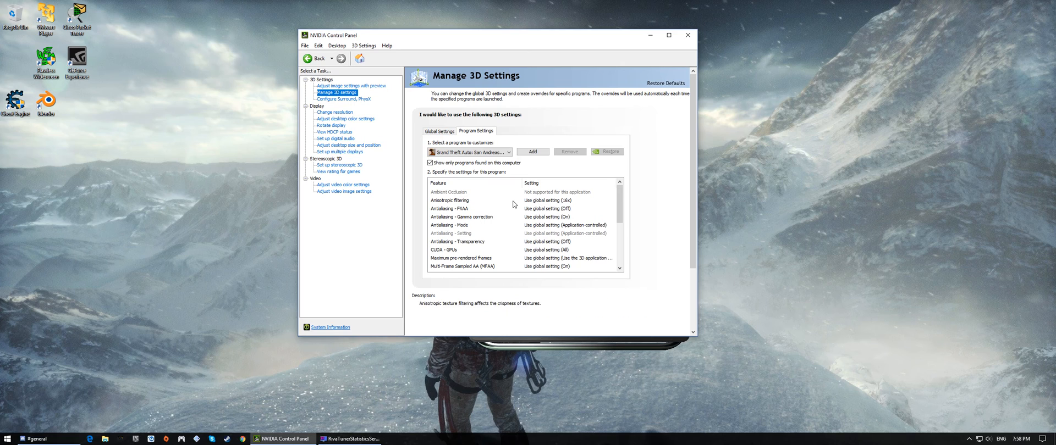
scroll(down, 3)
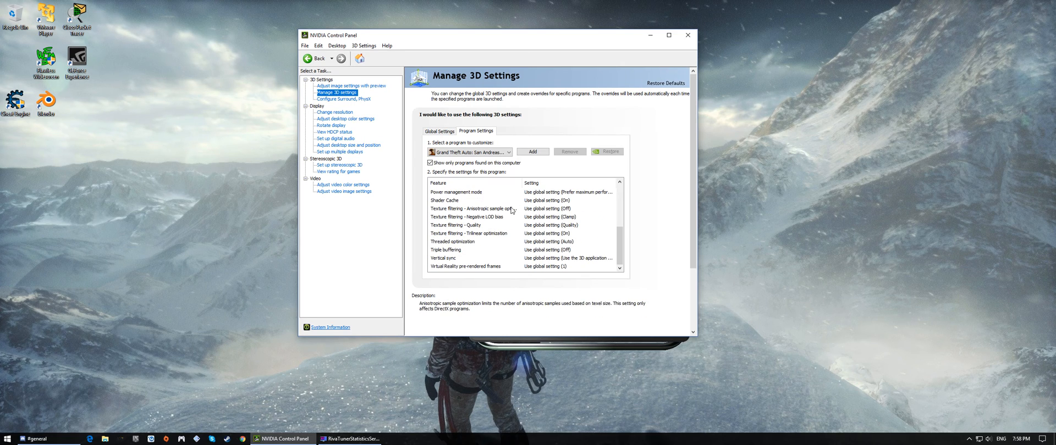
mouse_move(512, 211)
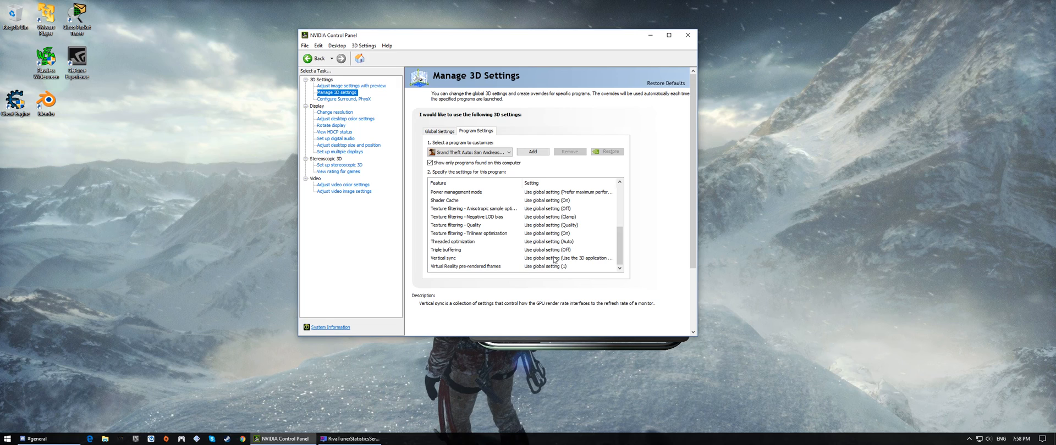
click(612, 257)
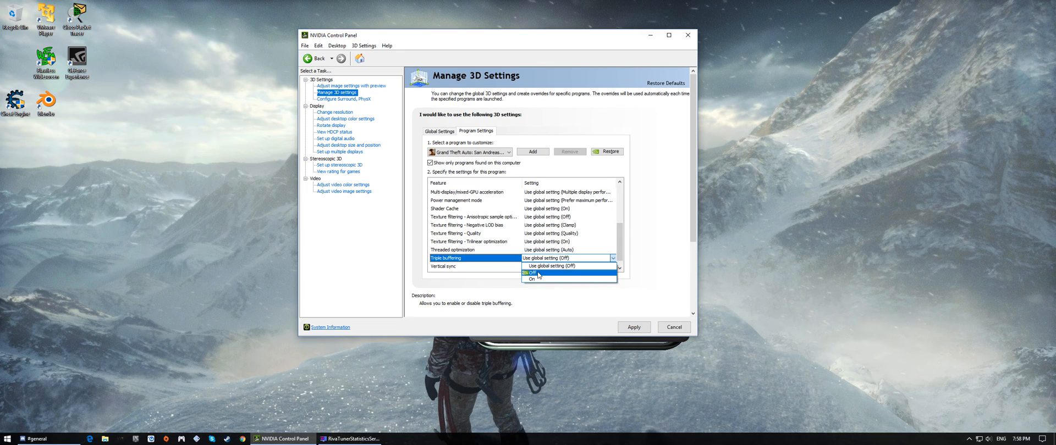
Set Triple buffering Off and Vertical sync On for the Grand Theft Auto: San Andreas profile.
click(531, 273)
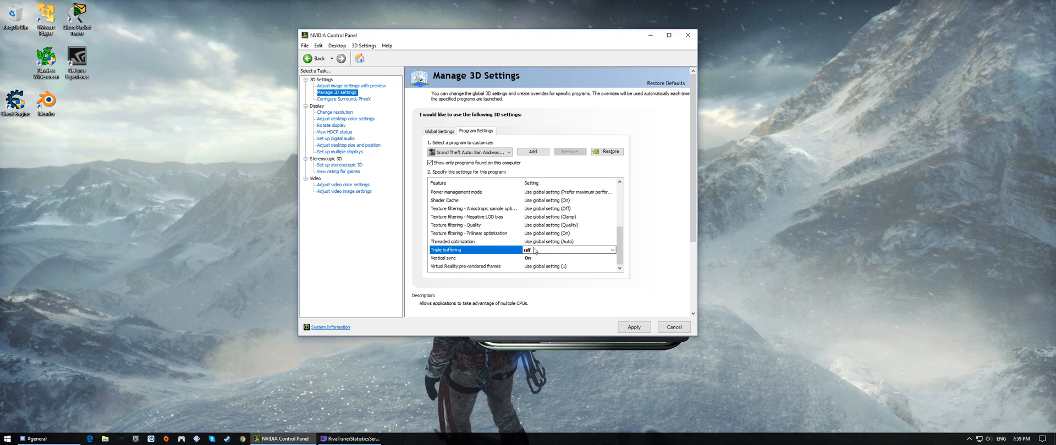
click(570, 249)
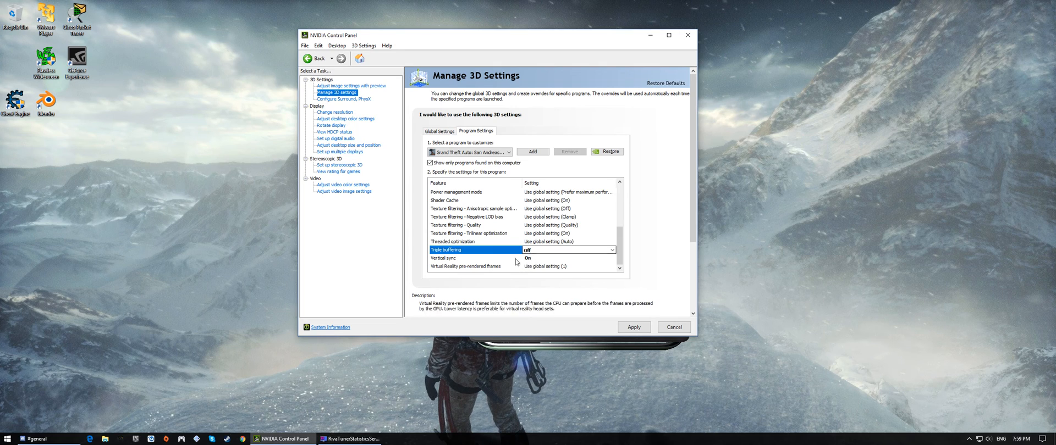
click(610, 259)
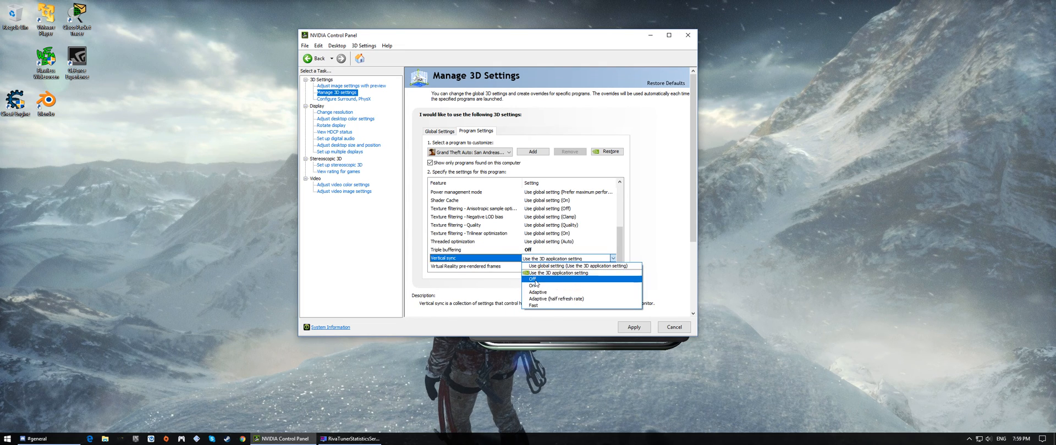
click(472, 250)
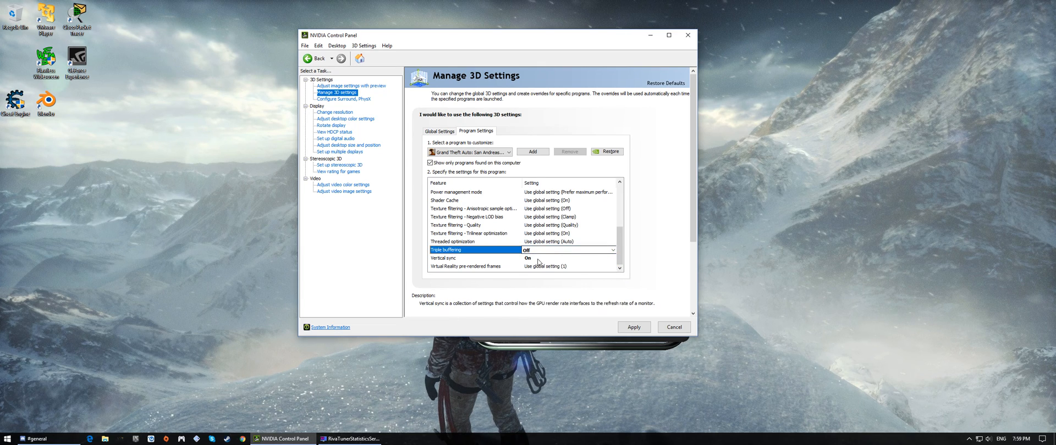
click(611, 258)
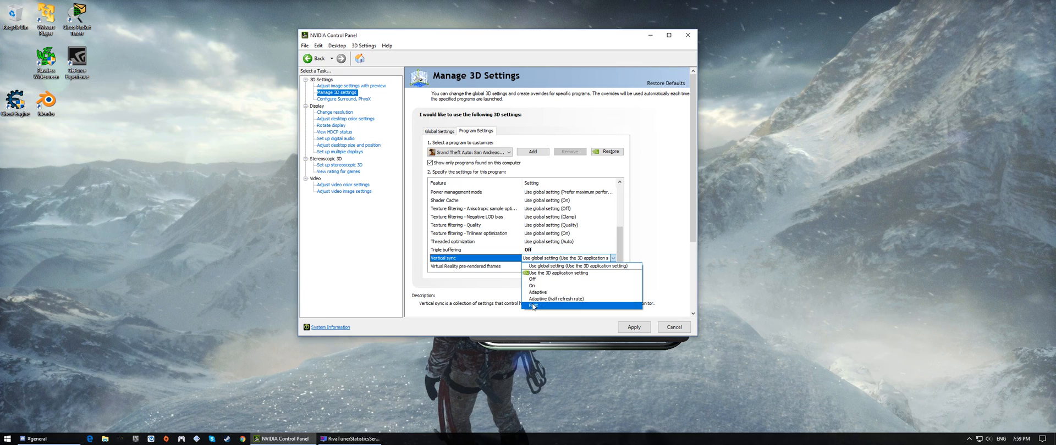
mouse_move(517, 311)
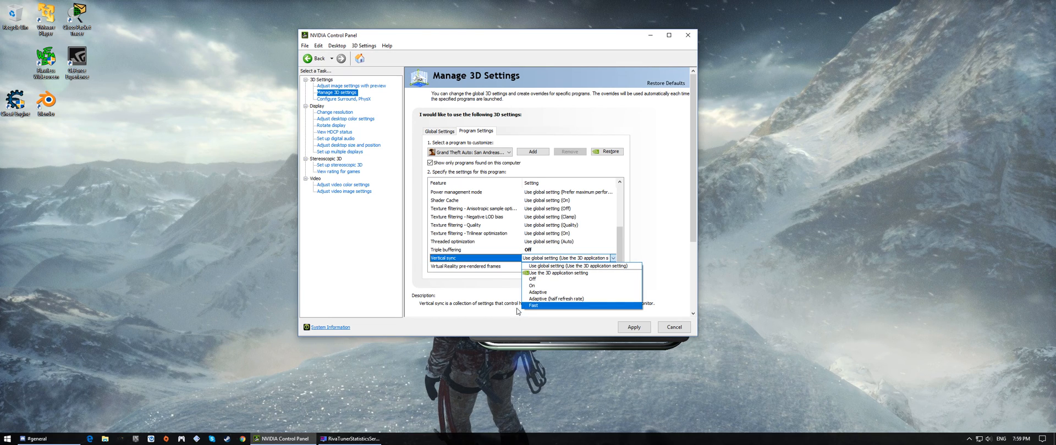
click(531, 285)
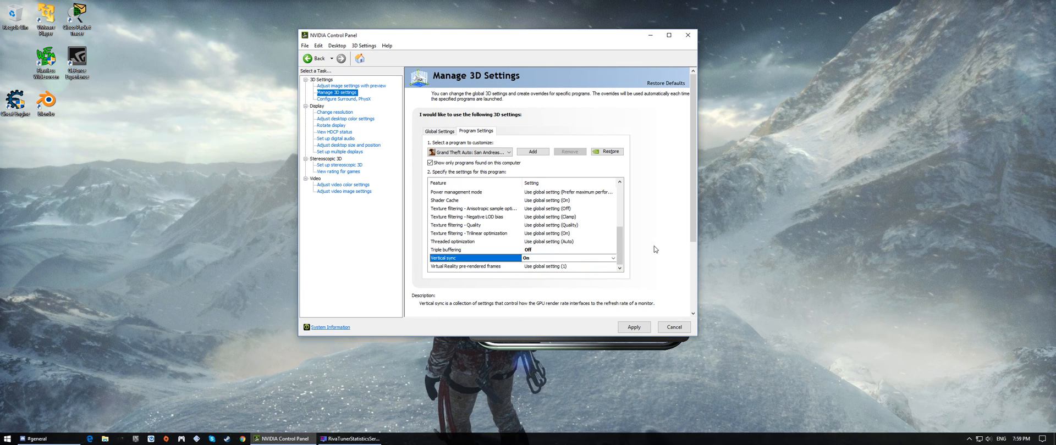
Apply the game's 3D setting changes and move to Adjust Image Settings with Preview.
click(633, 326)
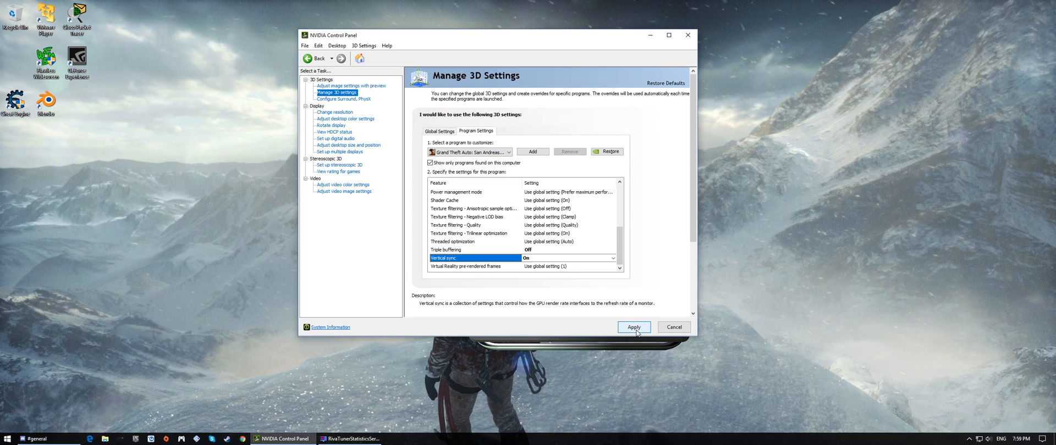
click(633, 328)
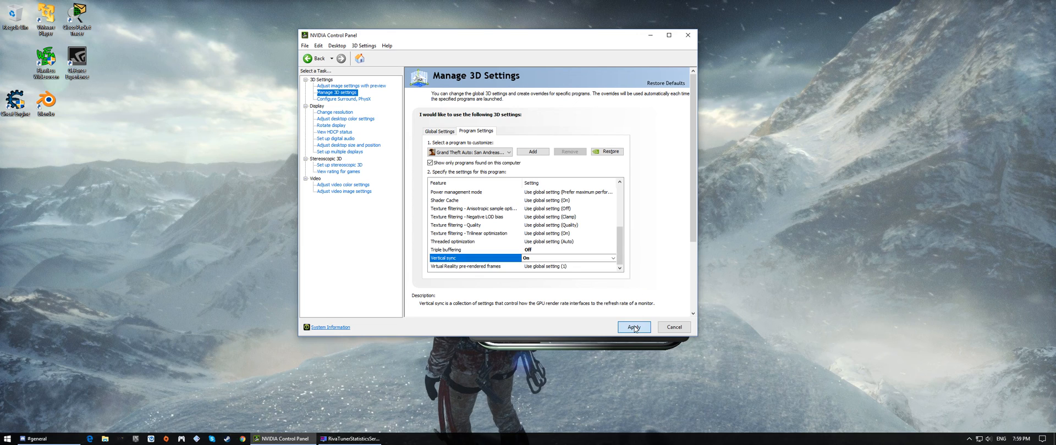
mouse_move(630, 231)
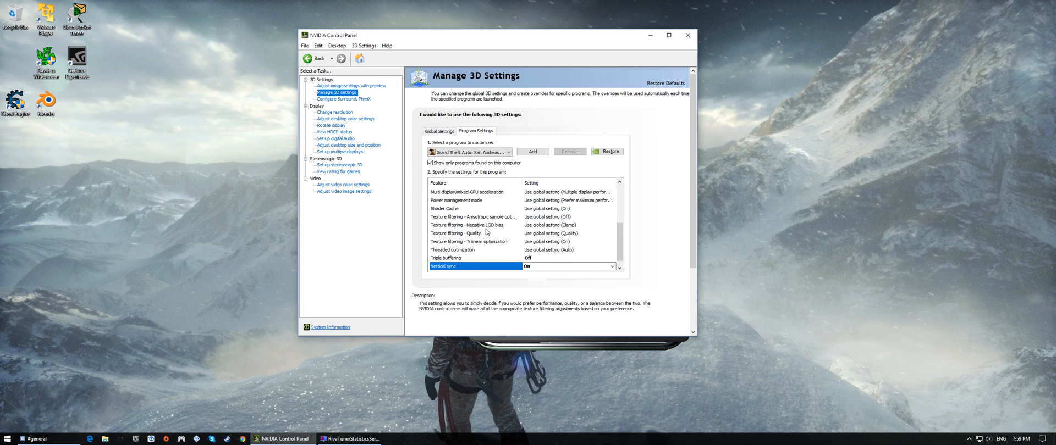
click(351, 86)
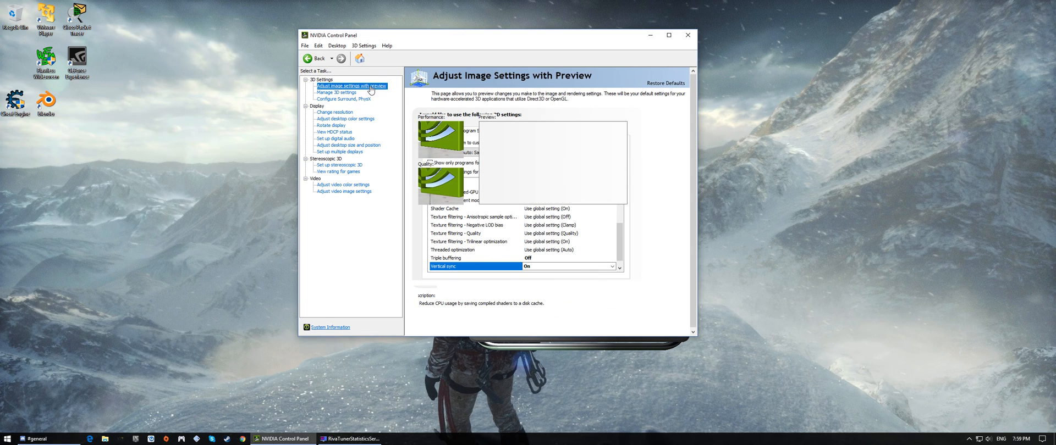
Keep 'Use the advanced 3D image settings' selected on the preview page.
click(349, 86)
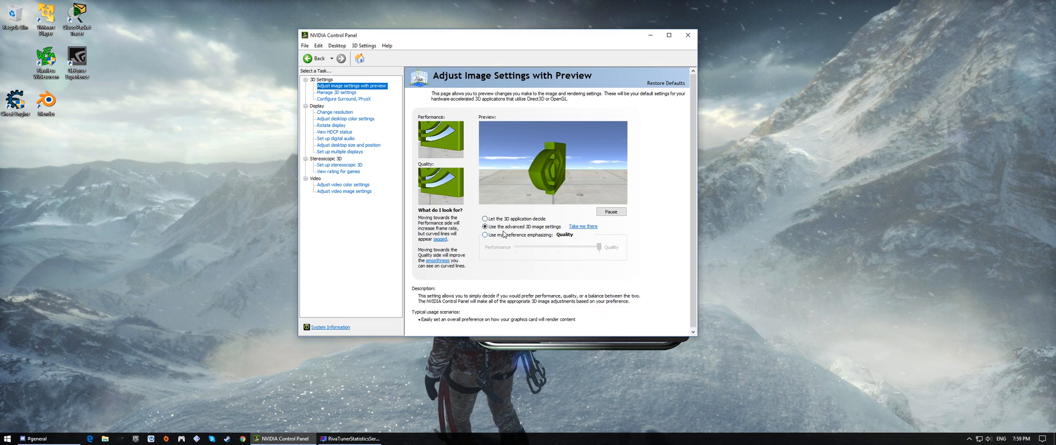
click(485, 226)
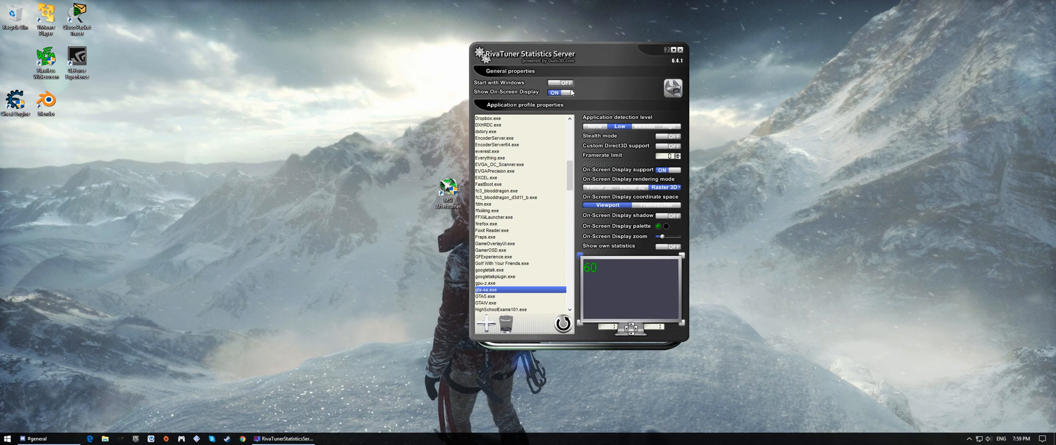
mouse_move(533, 178)
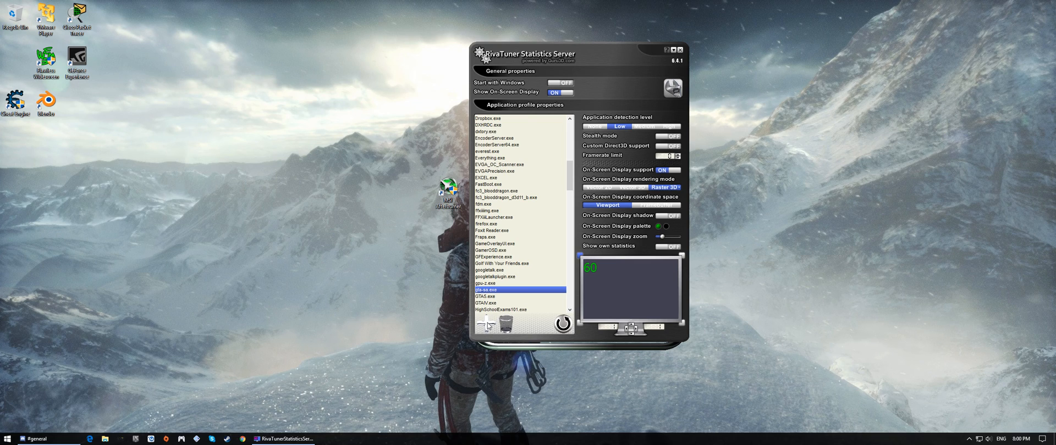
Begin editing the Framerate limit for the gta-sa.exe profile.
click(486, 324)
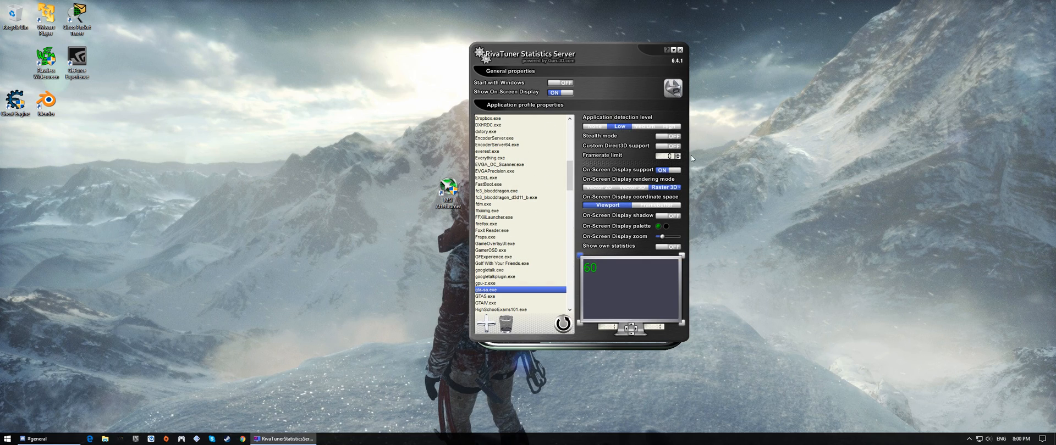
mouse_move(622, 169)
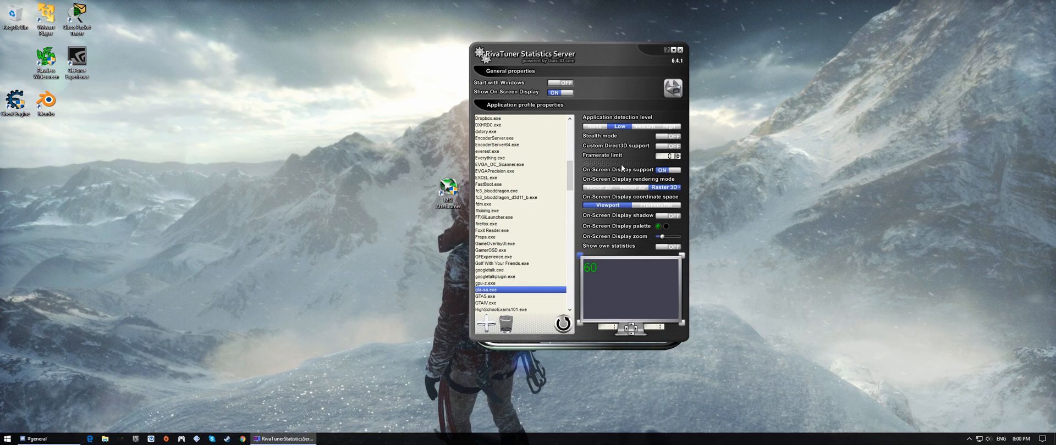
mouse_move(620, 165)
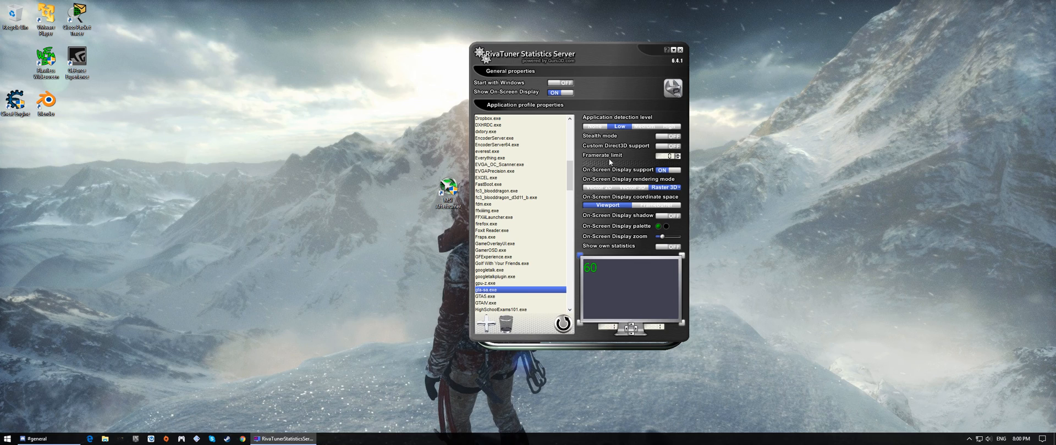
mouse_move(618, 150)
text(60)
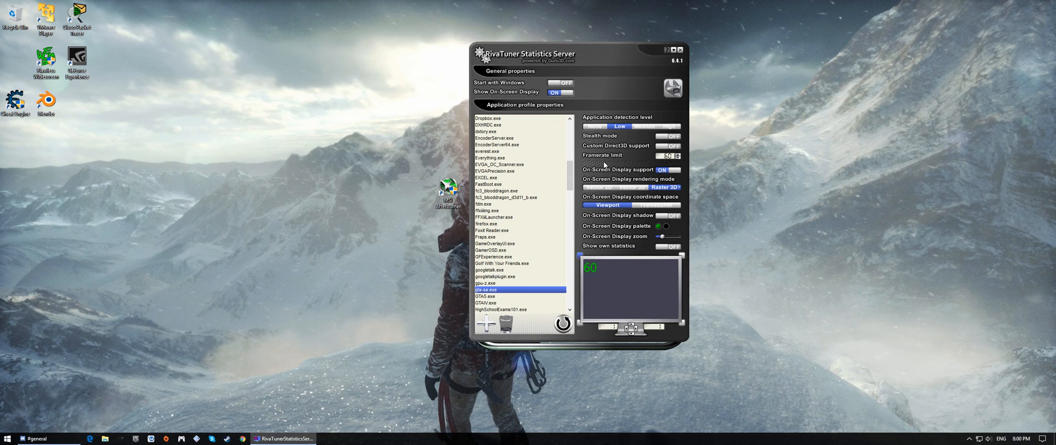
mouse_move(604, 166)
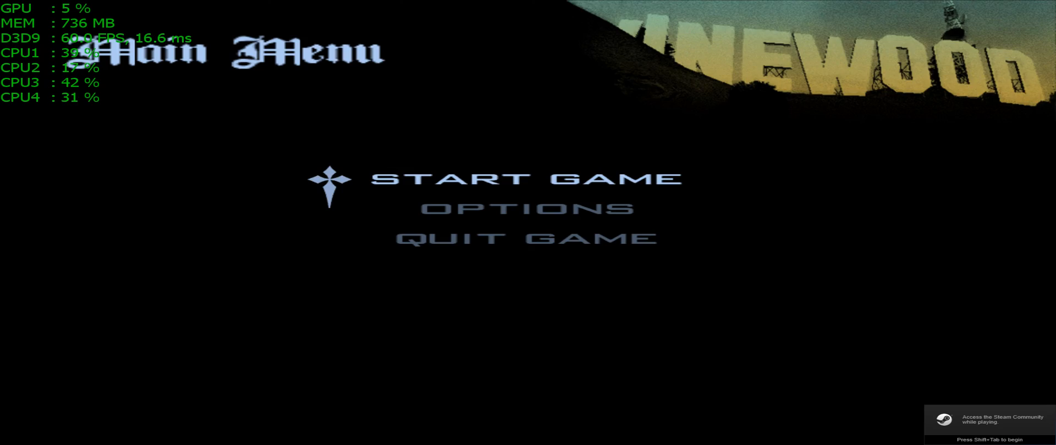
Start the game, load save 1 DRIVE-BY and run outdoors at a steady 60 FPS.
click(521, 178)
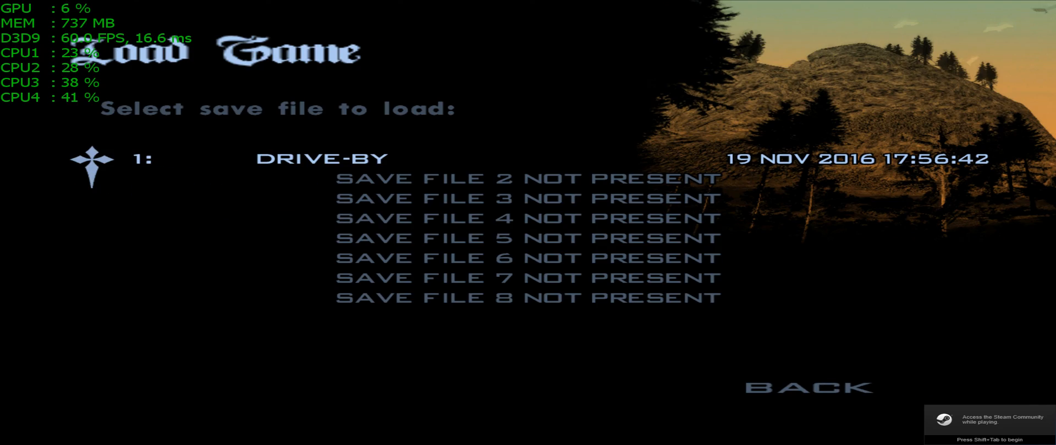
click(155, 158)
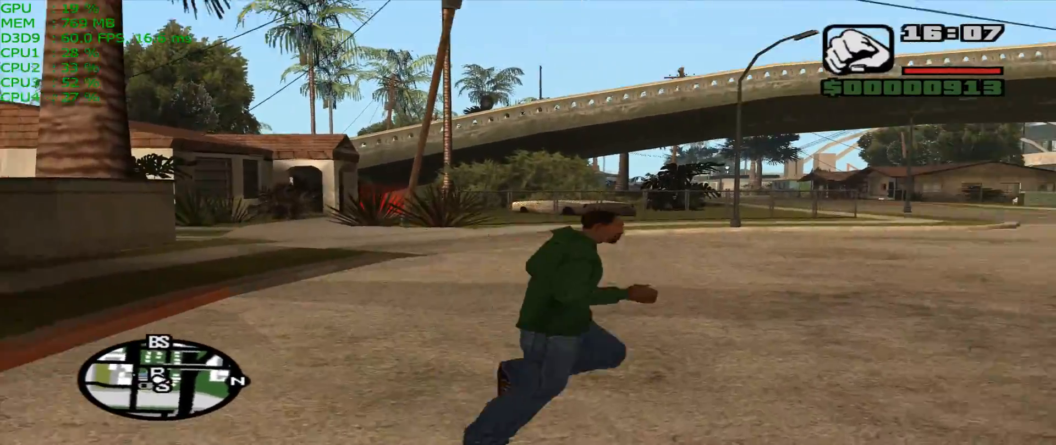
key(w)
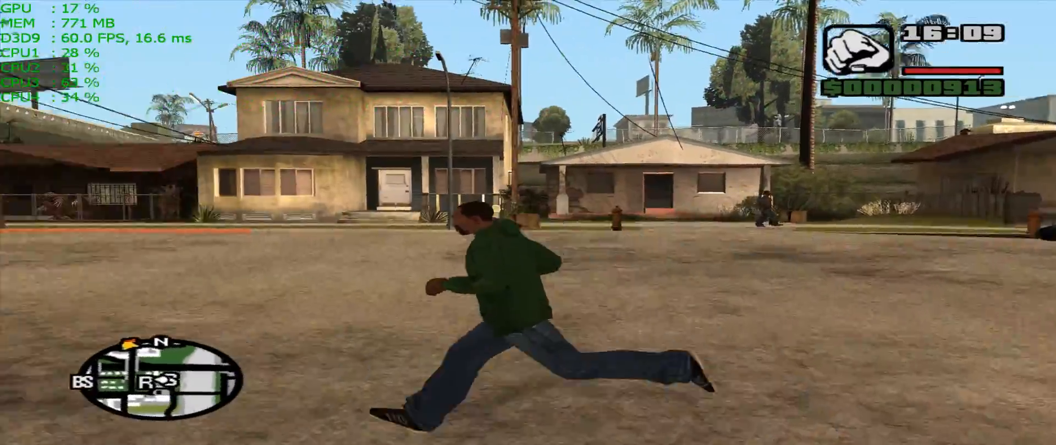